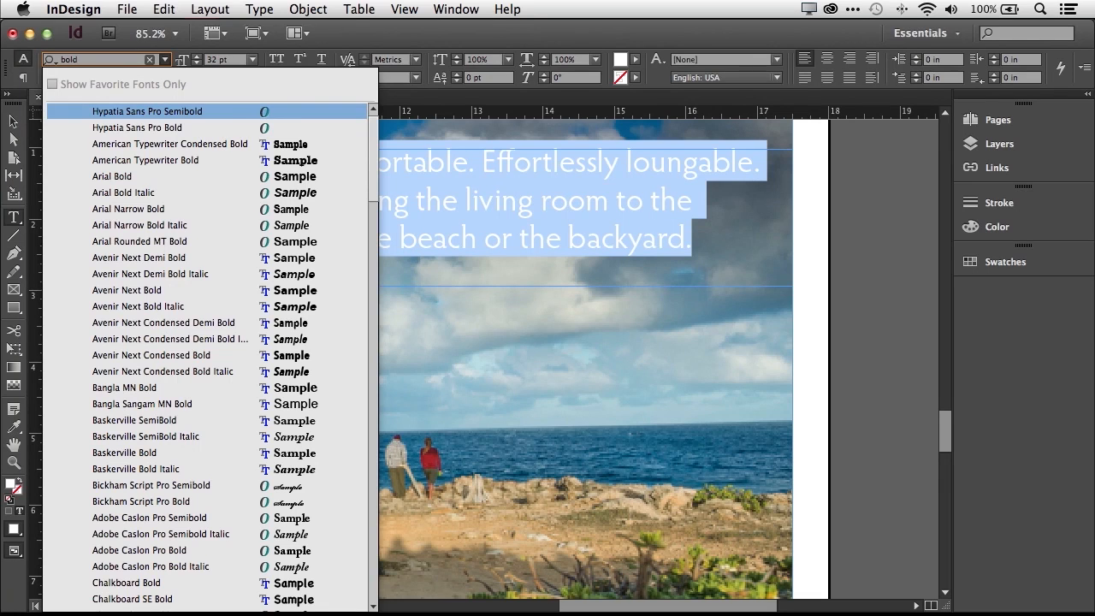
mouse_move(124, 210)
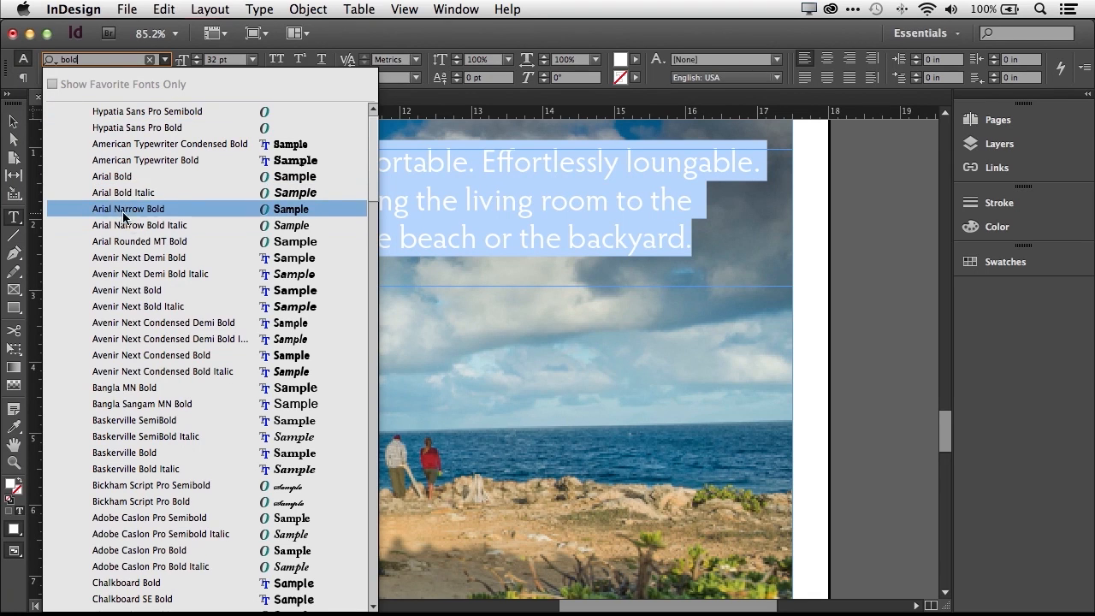
mouse_move(120, 127)
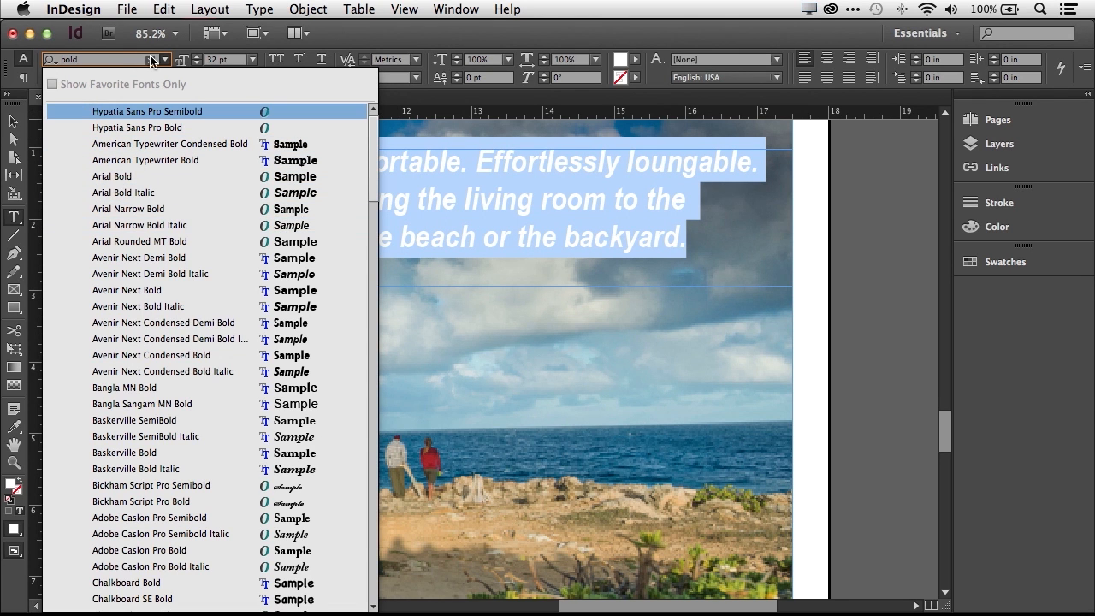
Close the font list filtered to bold faces.
left_click(57, 84)
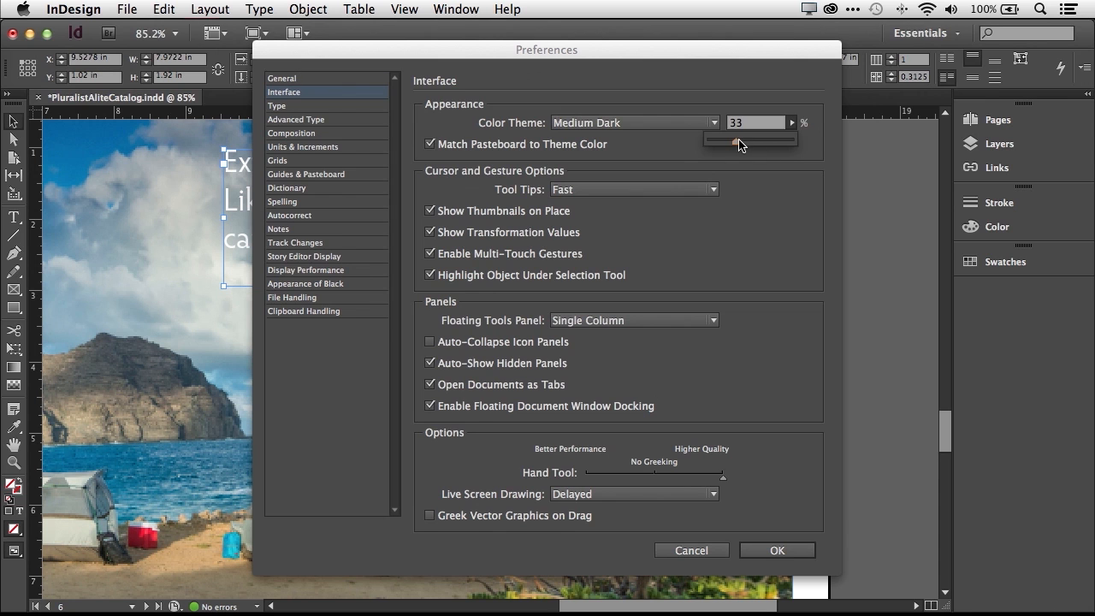
Adjust the Color Theme brightness slider to 30% and confirm with OK.
left_click_drag(727, 139, 740, 144)
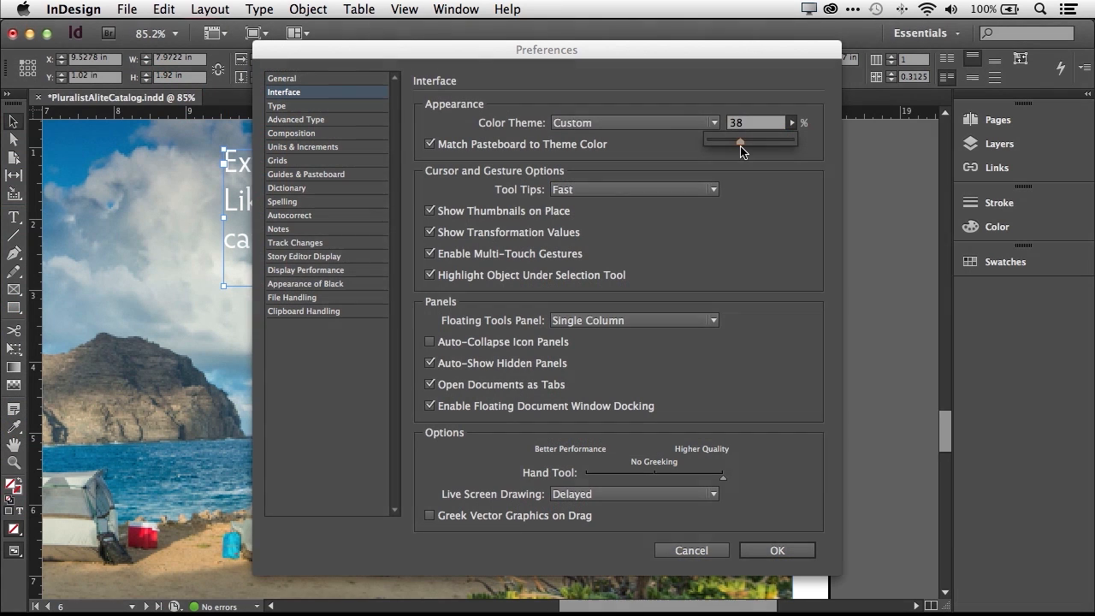
left_click_drag(740, 141, 714, 141)
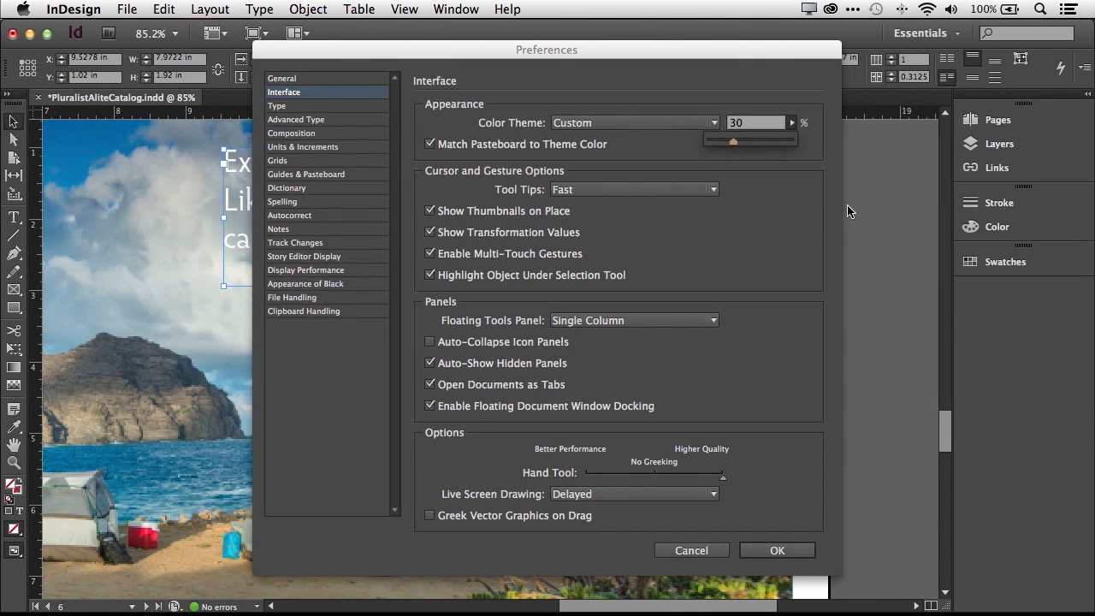
left_click(778, 550)
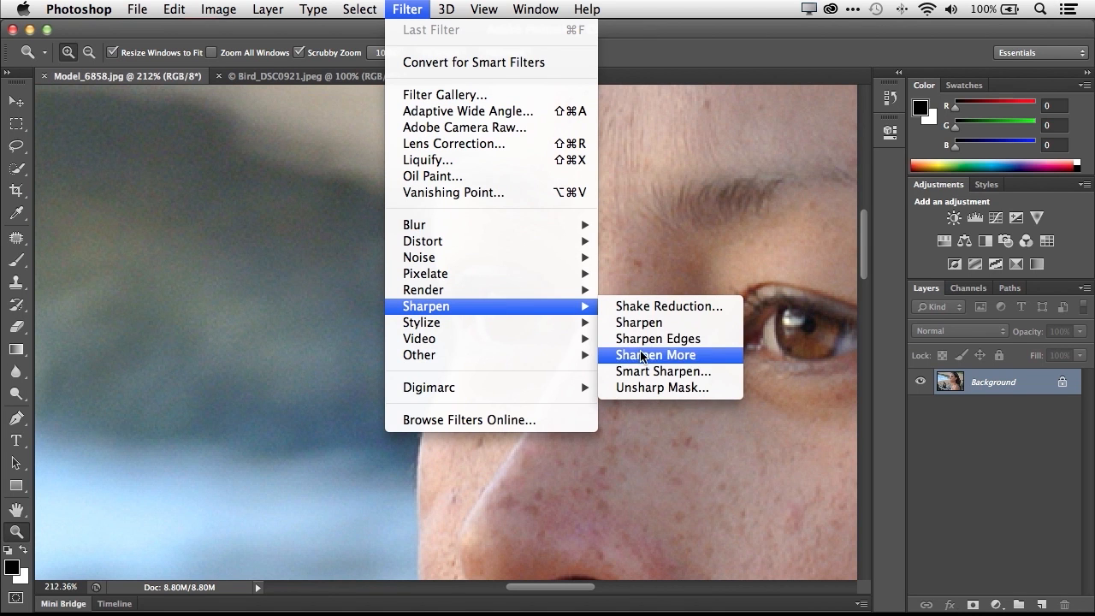
Apply Smart Sharpen to the portrait at 100% amount and 1.0 px radius.
left_click(662, 370)
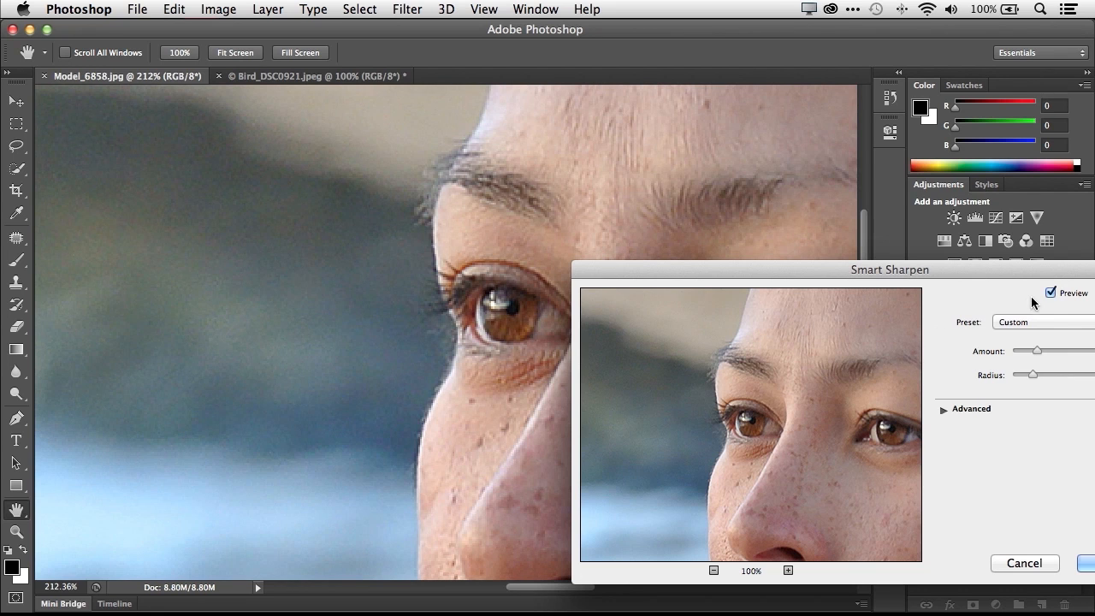
left_click(1050, 293)
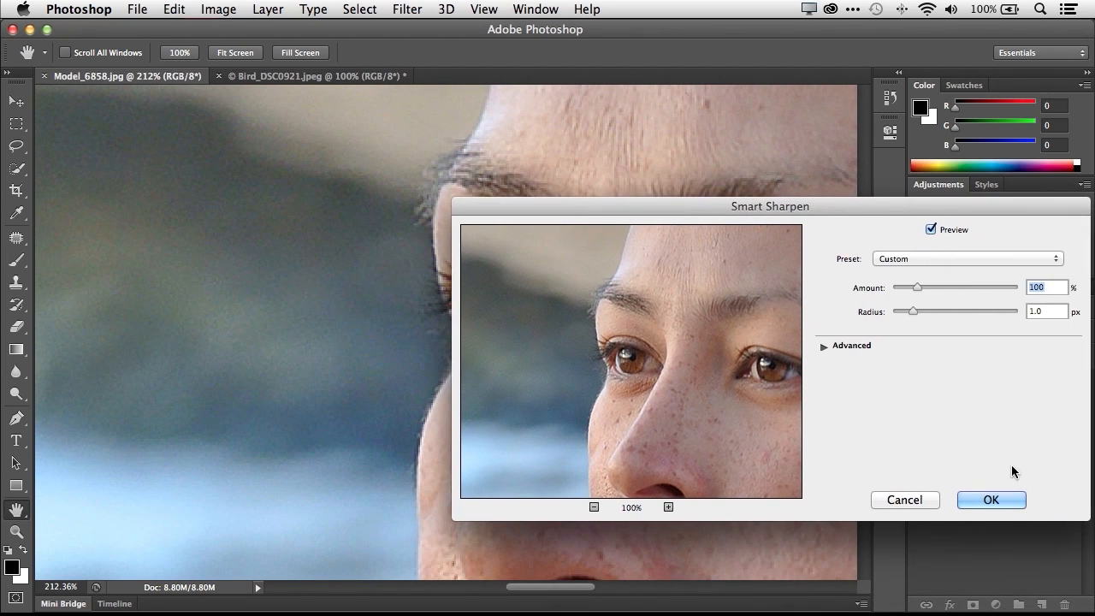
left_click(990, 499)
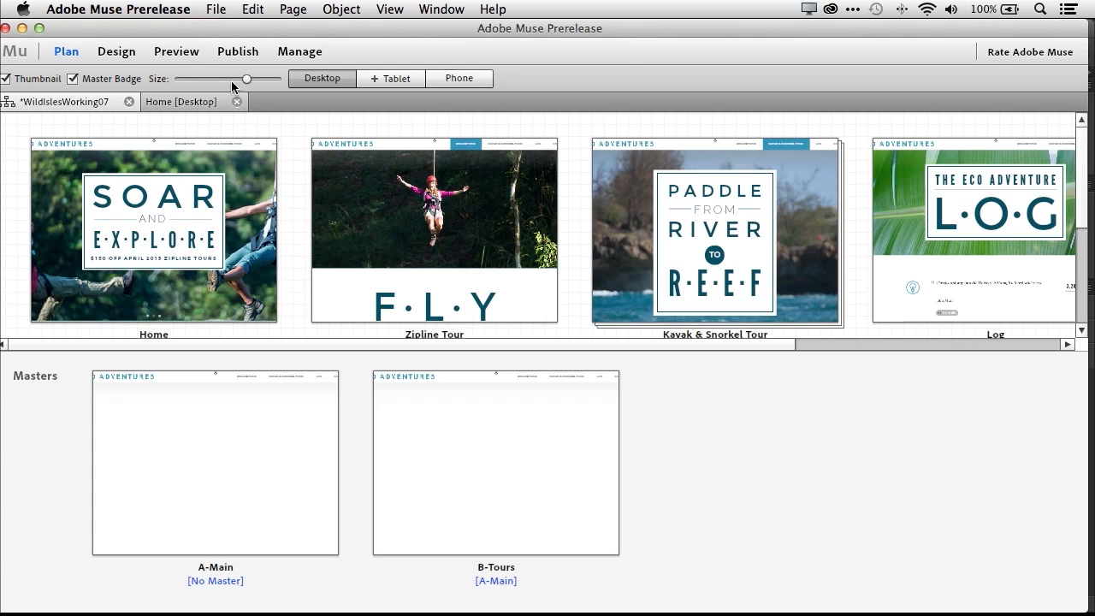
Show the Content tab of Site Properties from the File menu.
left_click(216, 9)
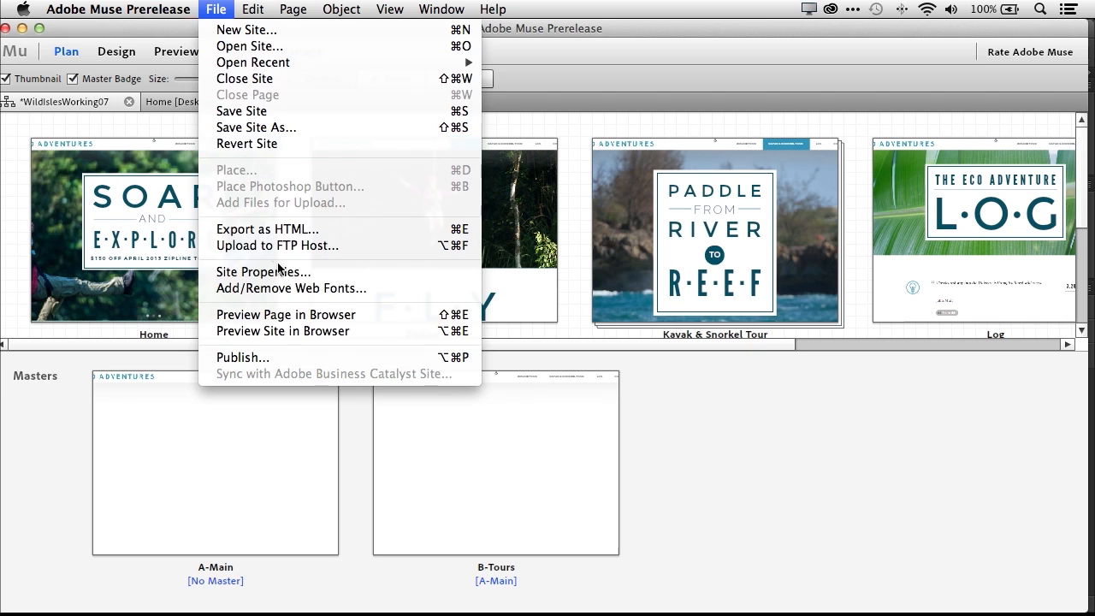
left_click(263, 271)
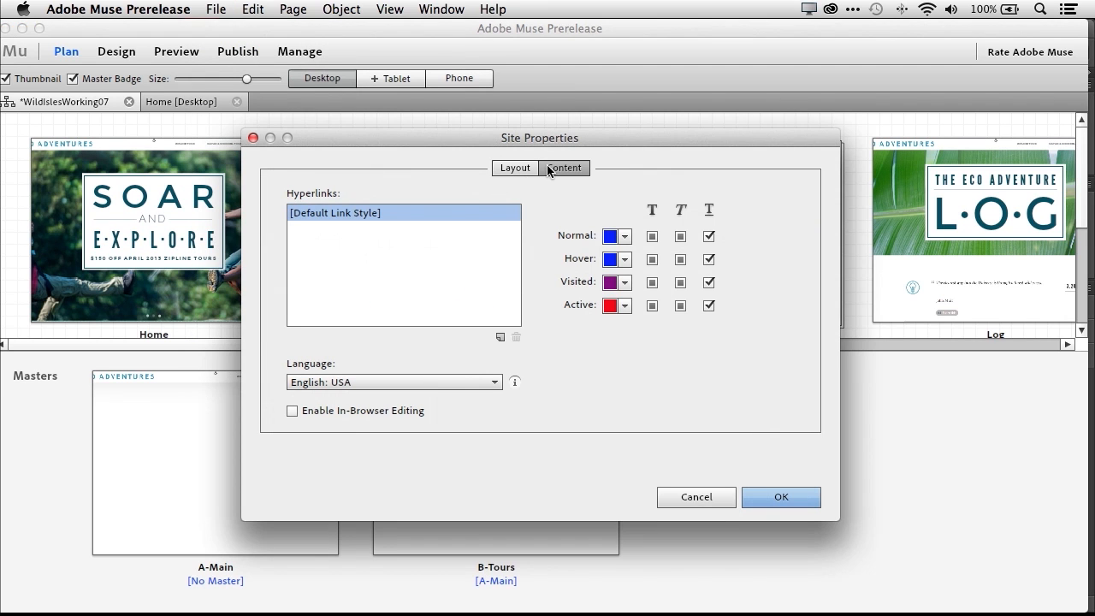
left_click(292, 410)
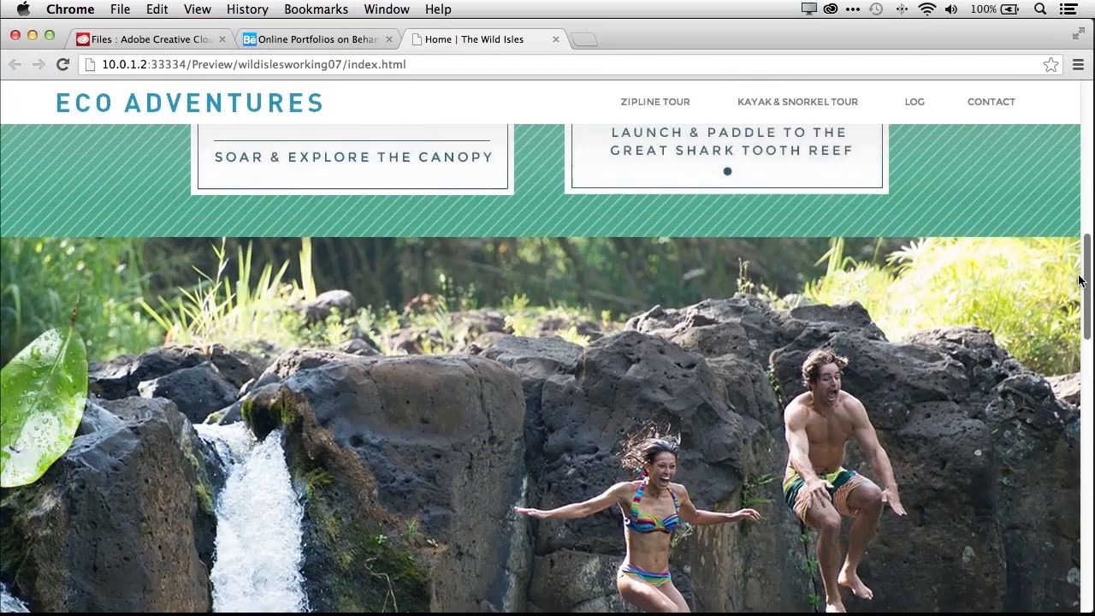
scroll("down", 3)
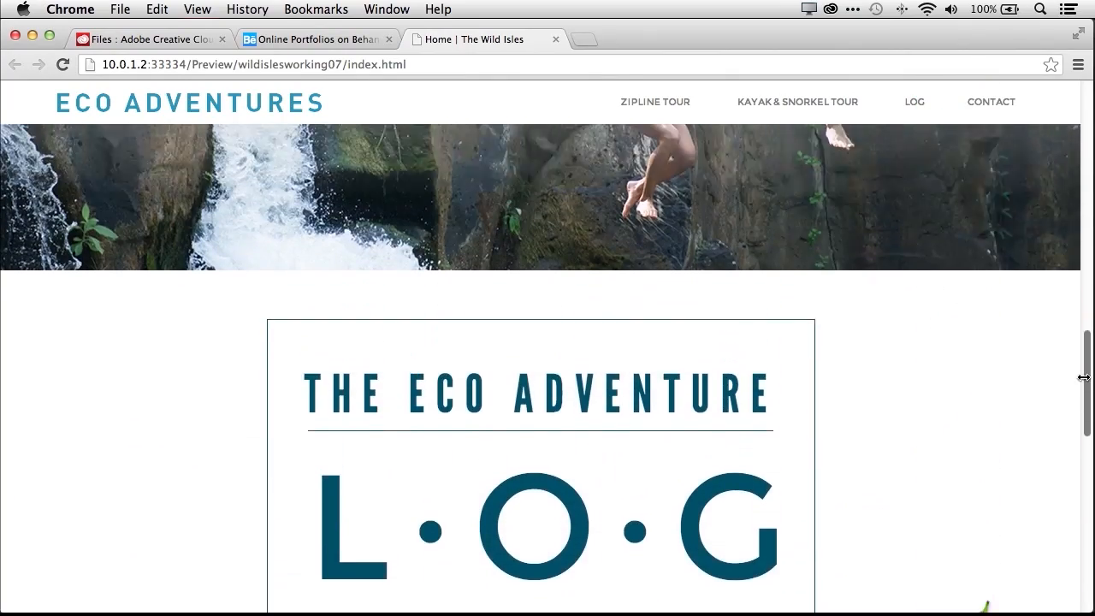
scroll("up", 3)
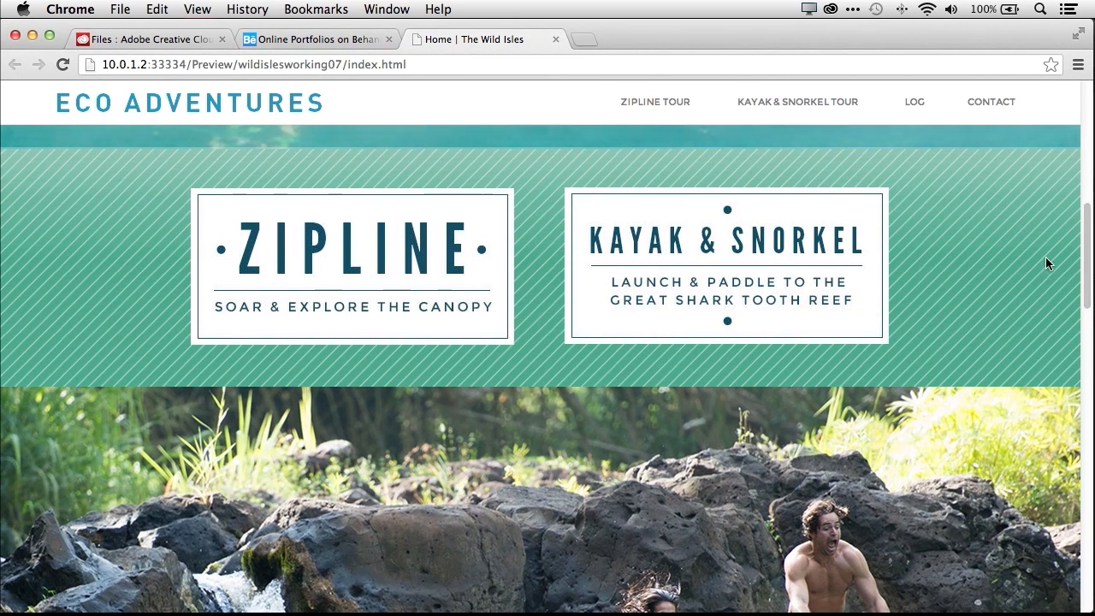
mouse_move(1016, 271)
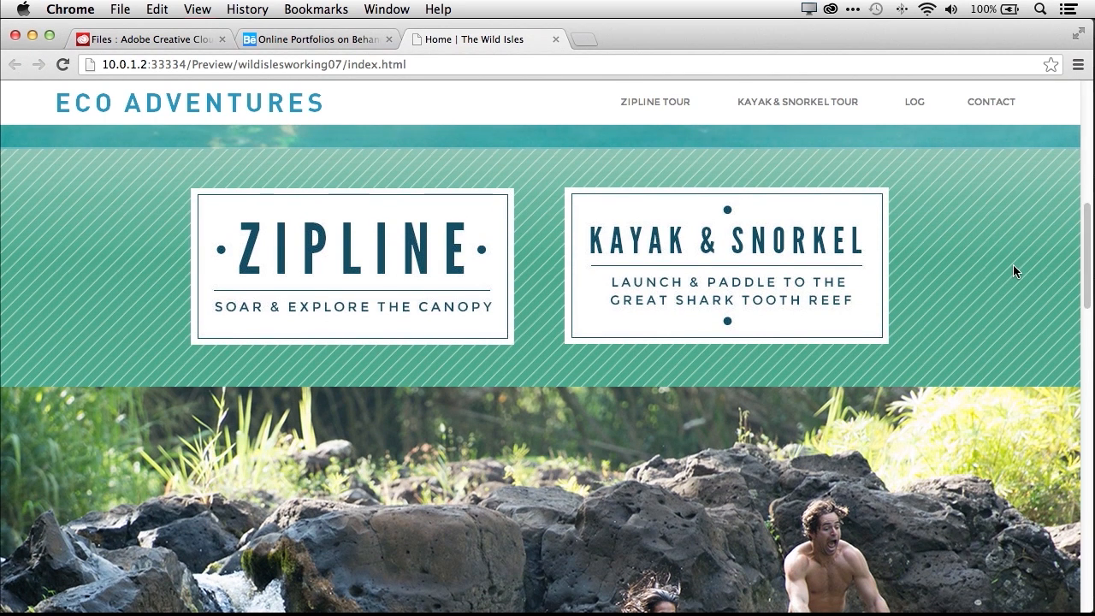
left_click(472, 40)
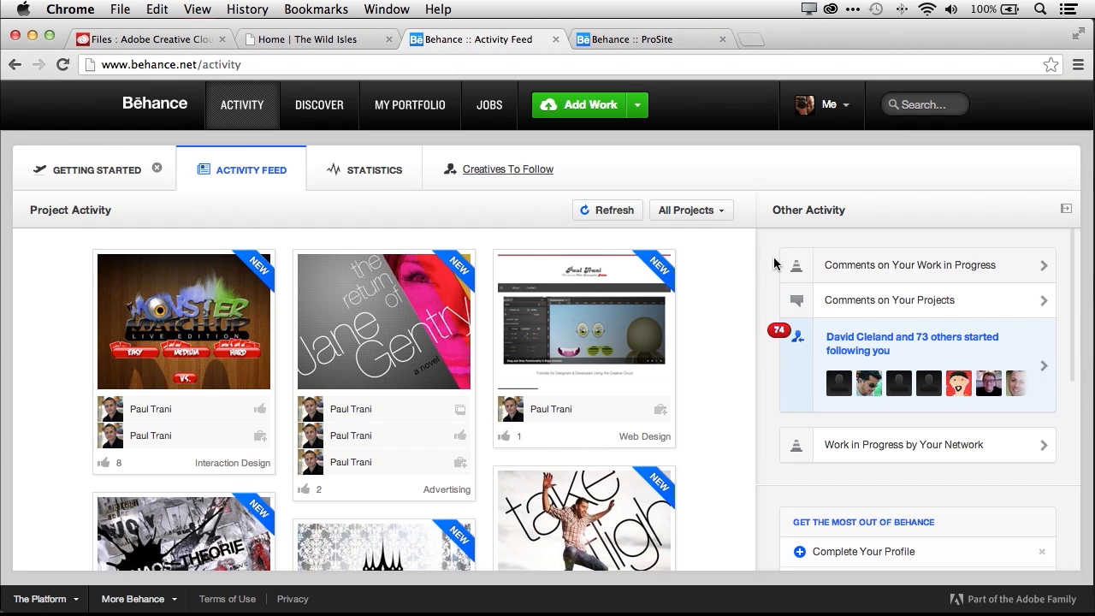
scroll("down", 3)
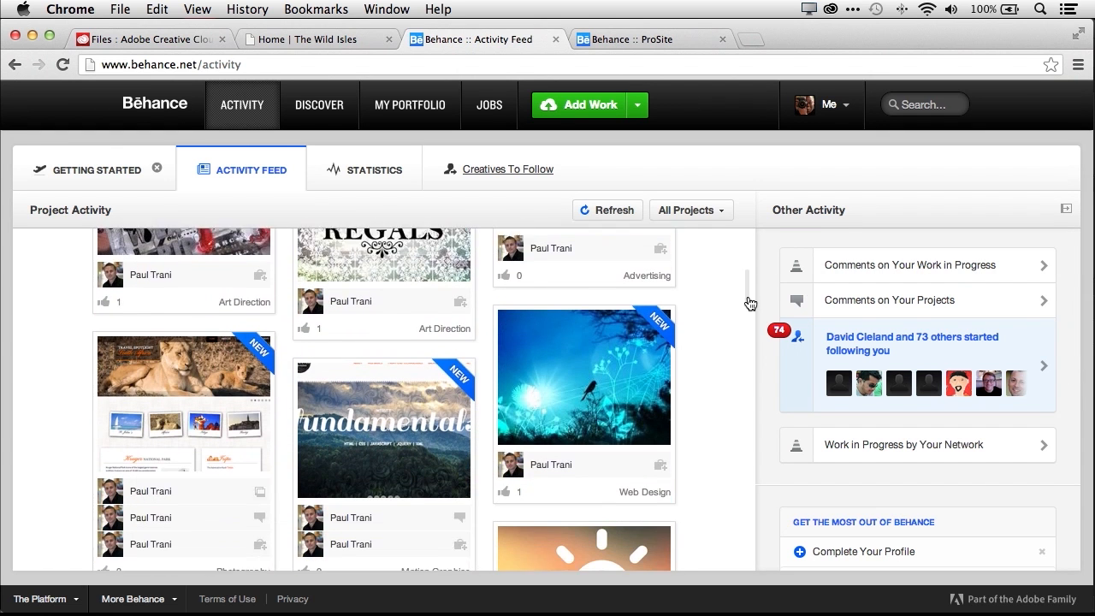
scroll("down", 3)
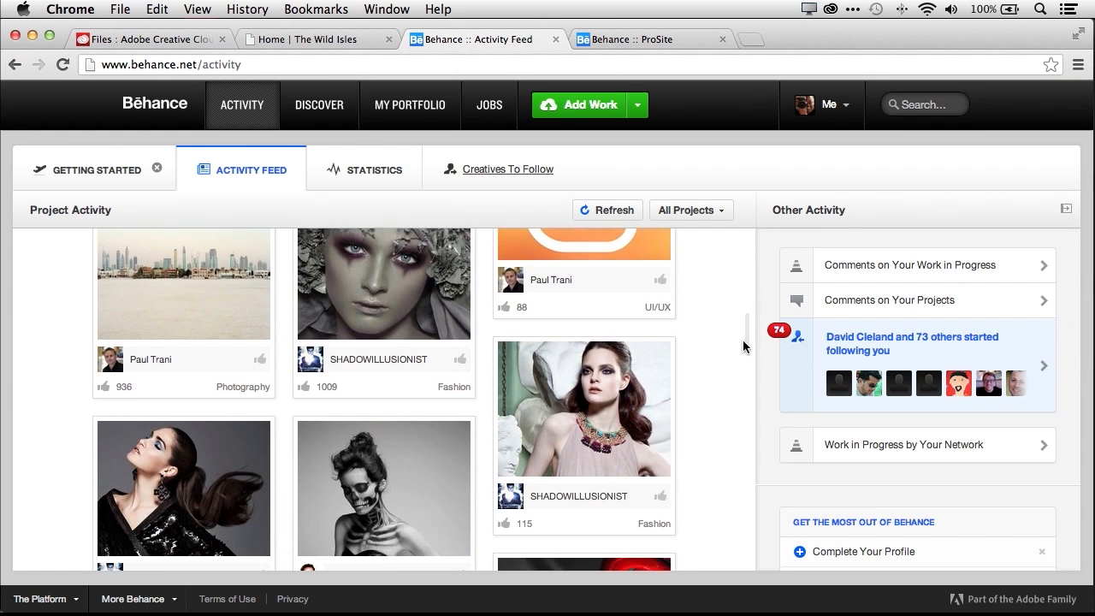
scroll("down", 3)
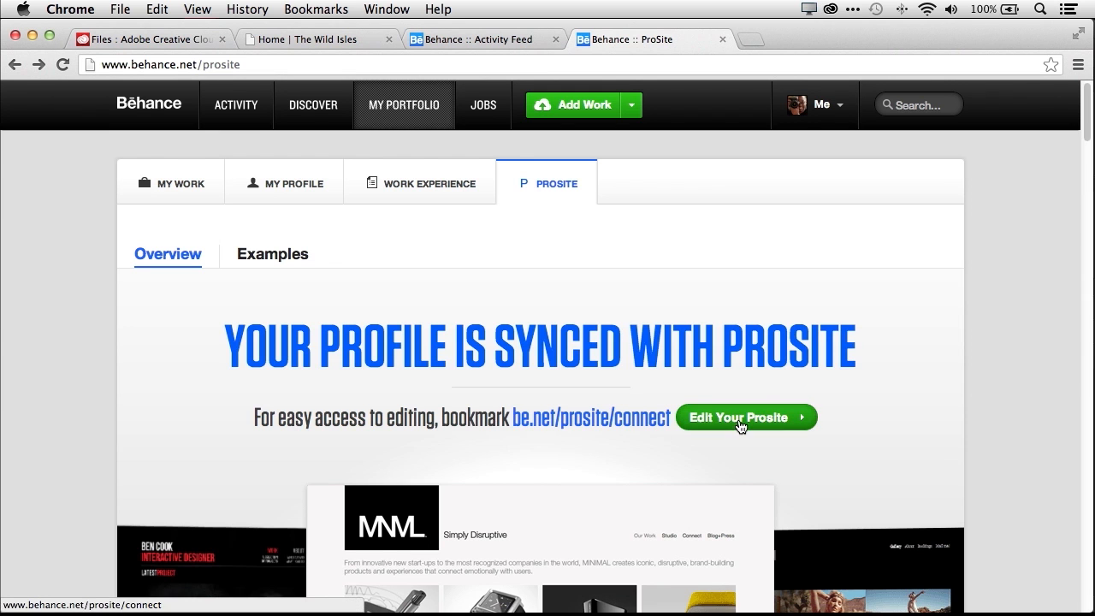
Enter Edit Your Prosite and close the ProSite Help pop-up.
left_click(744, 417)
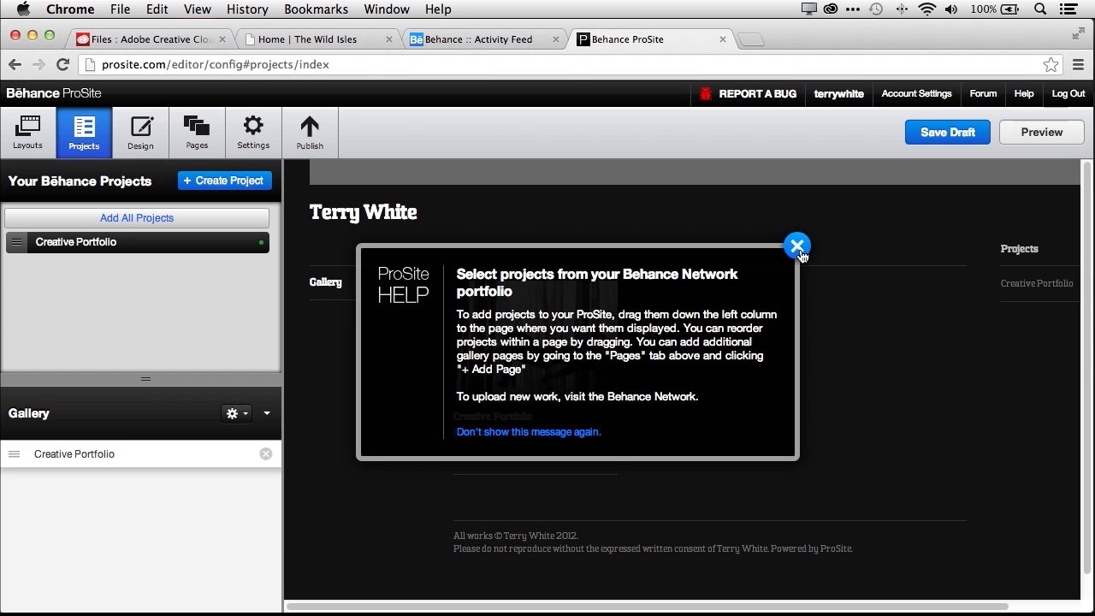
left_click(797, 245)
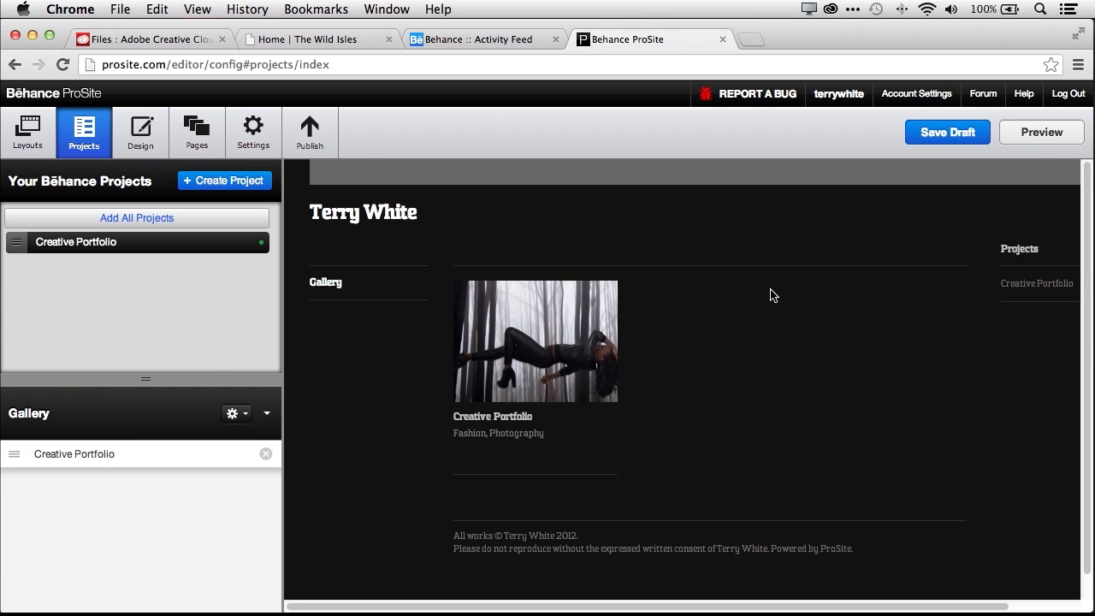
mouse_move(728, 294)
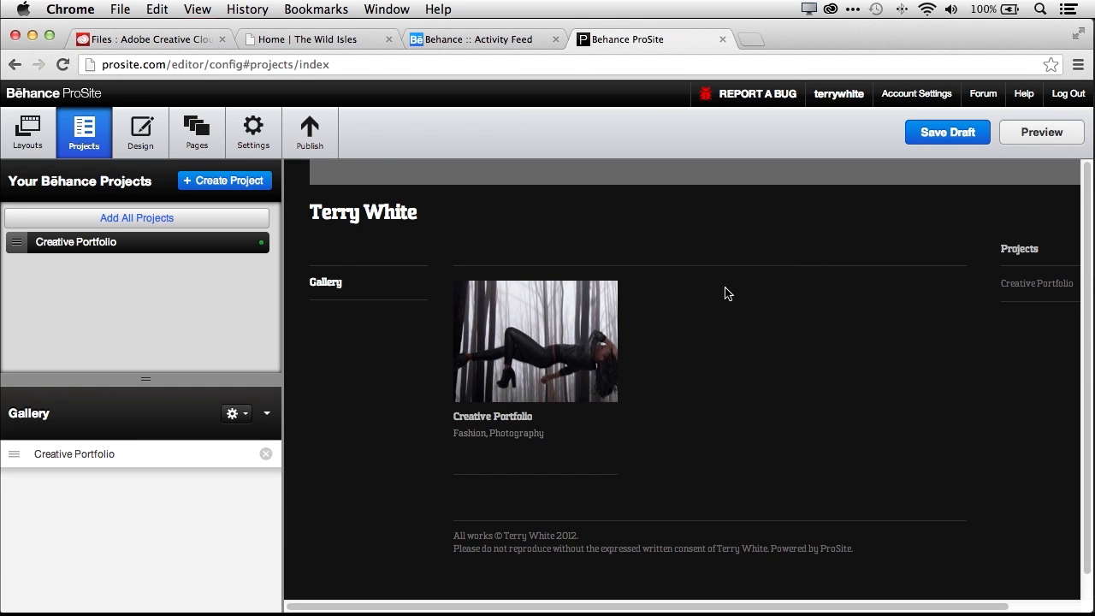